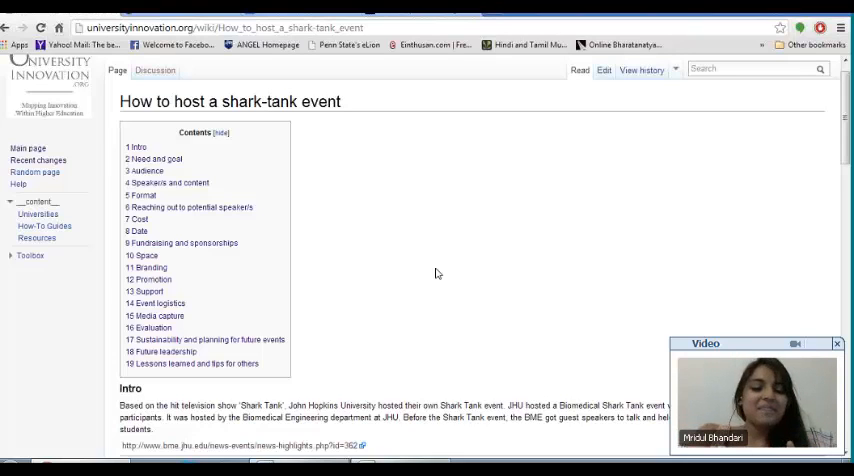
scroll("down", 3)
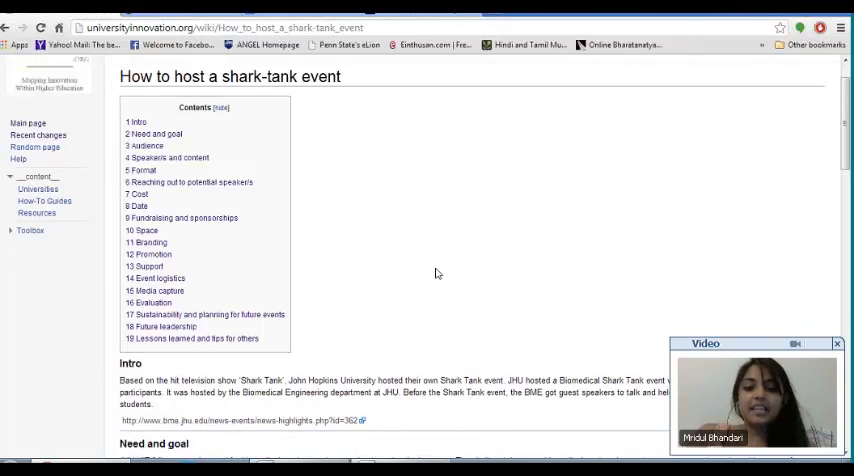
scroll("down", 3)
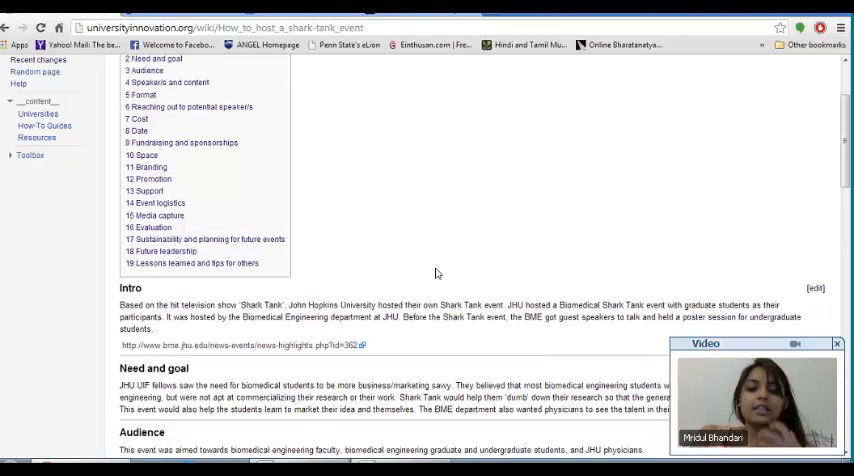
scroll("down", 3)
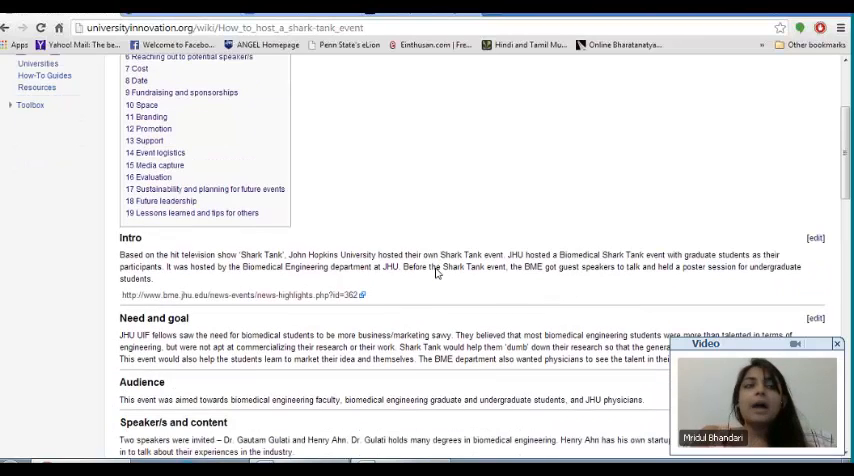
scroll("down", 3)
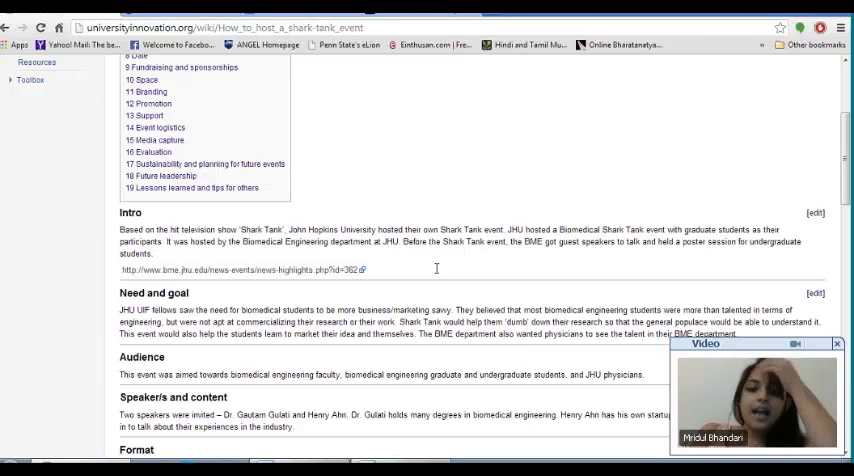
scroll("down", 3)
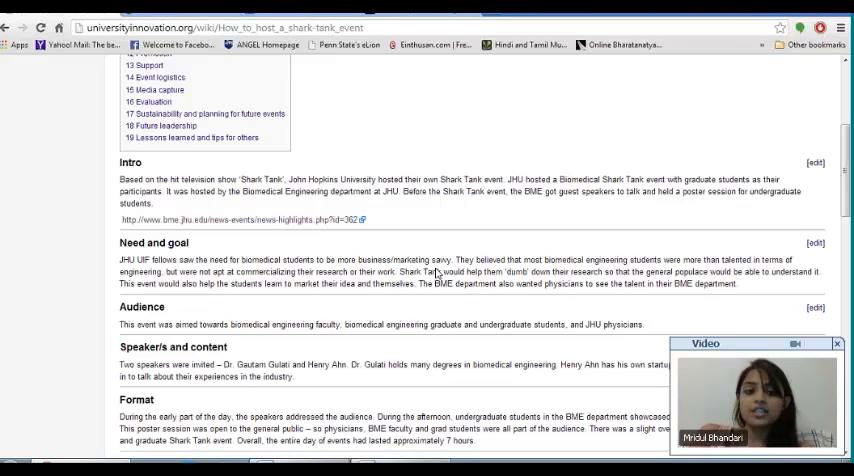
scroll("down", 3)
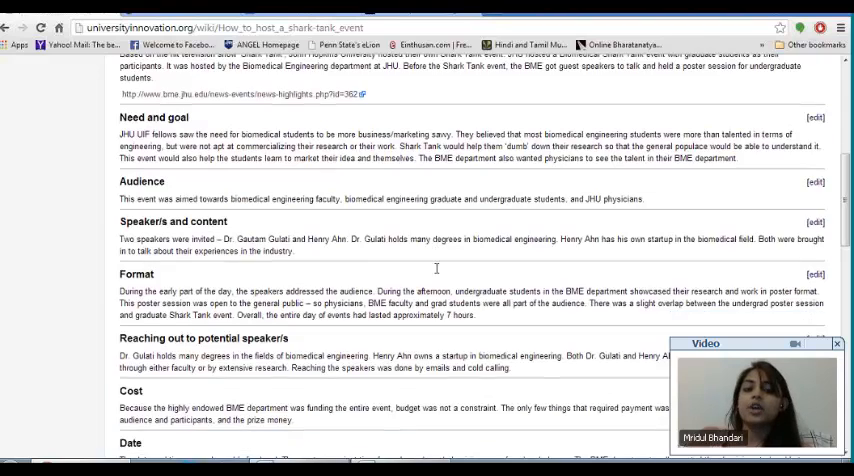
scroll("down", 3)
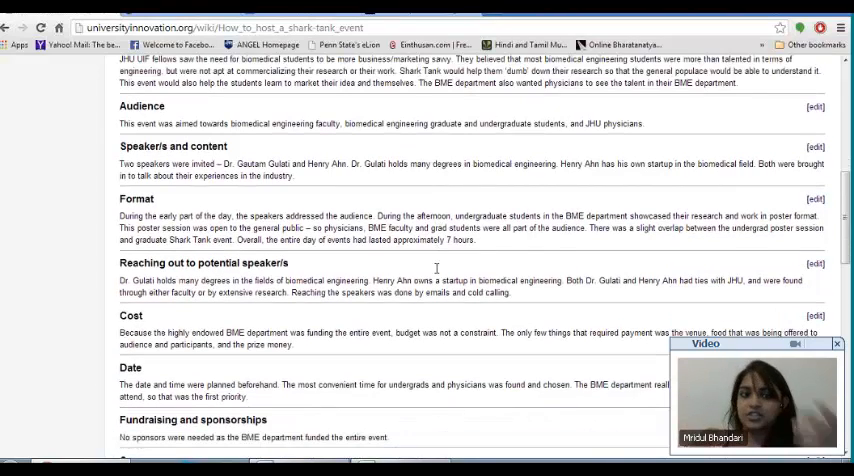
scroll("down", 3)
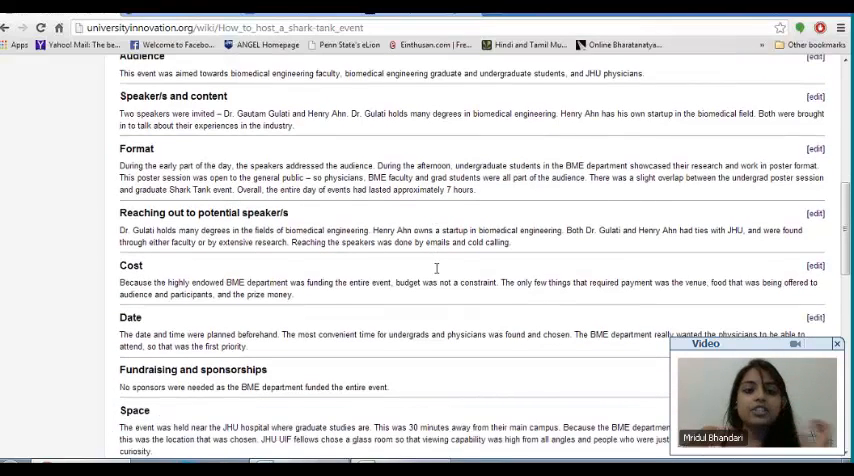
scroll("down", 3)
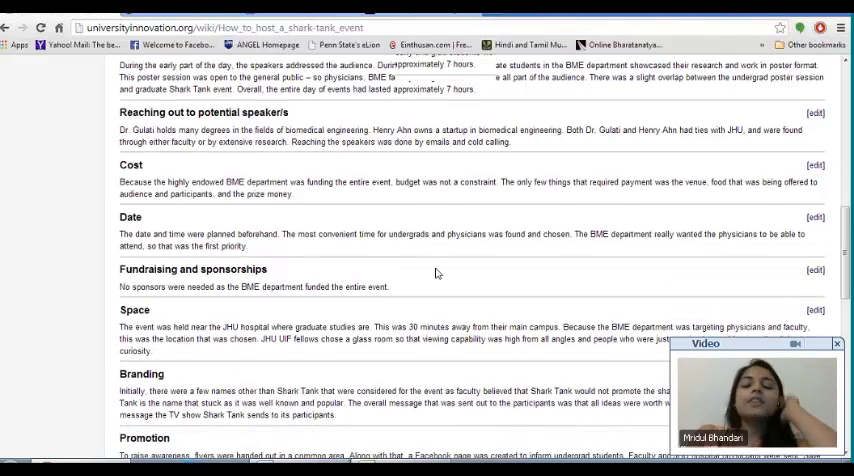
scroll("down", 3)
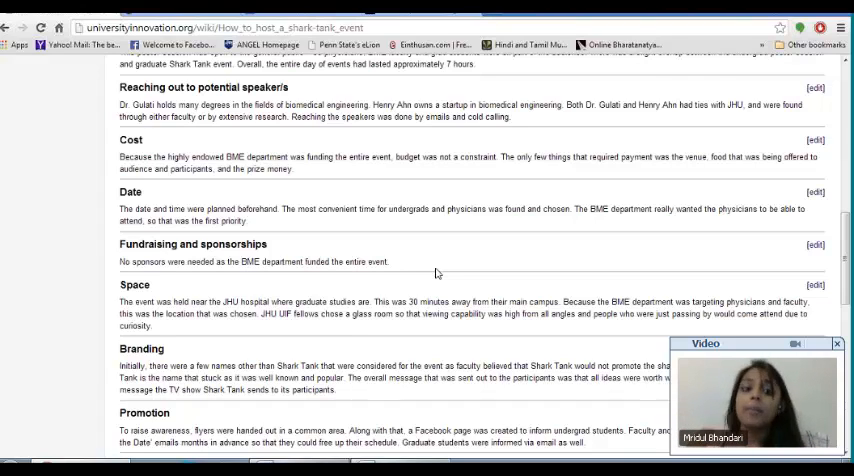
scroll("down", 3)
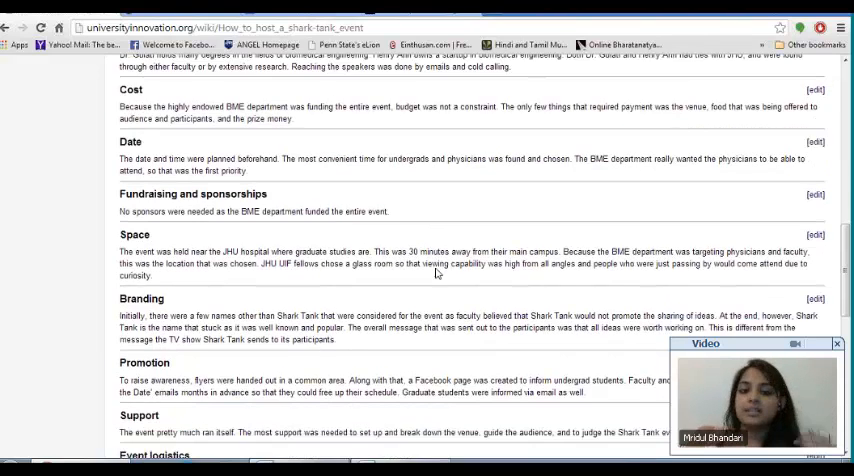
scroll("down", 3)
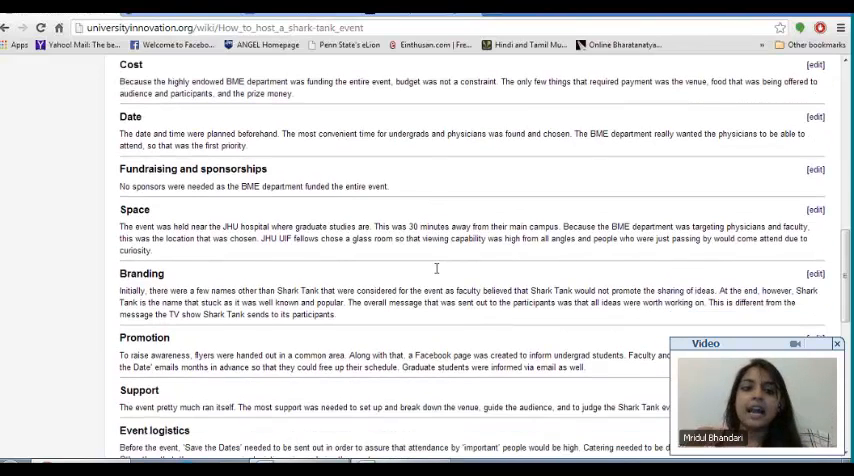
scroll("down", 3)
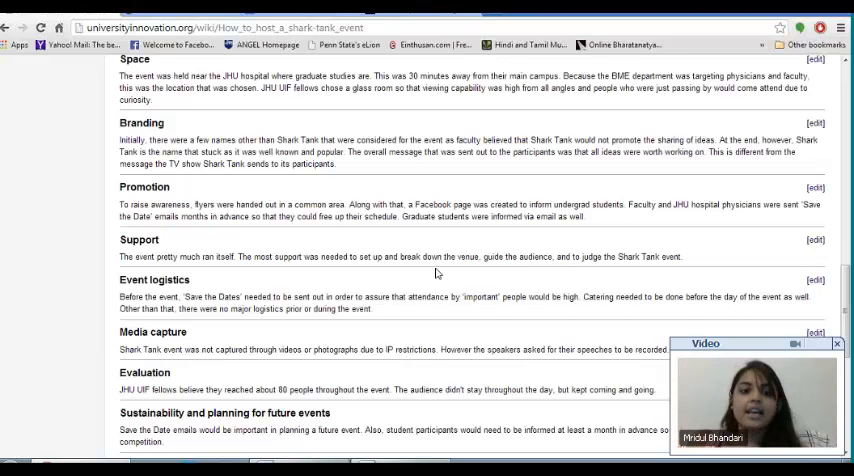
scroll("down", 3)
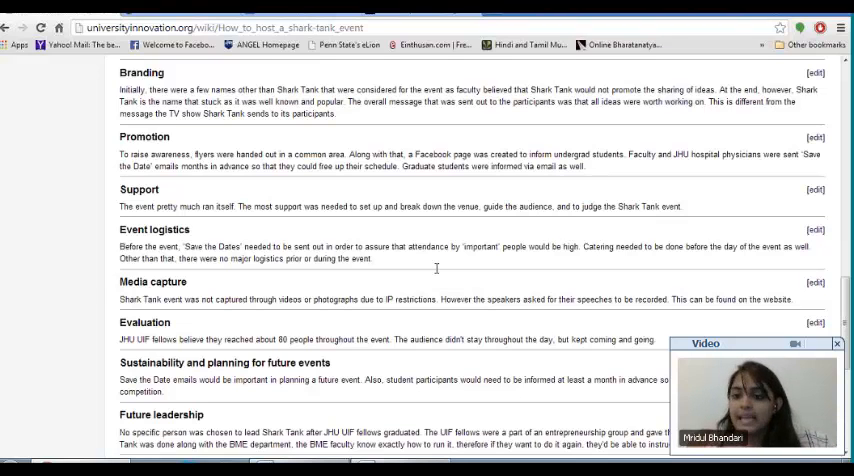
scroll("down", 3)
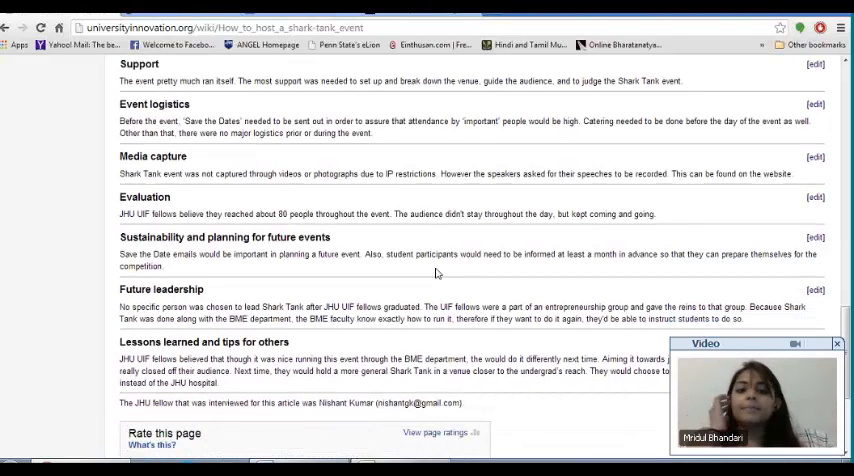
scroll("down", 3)
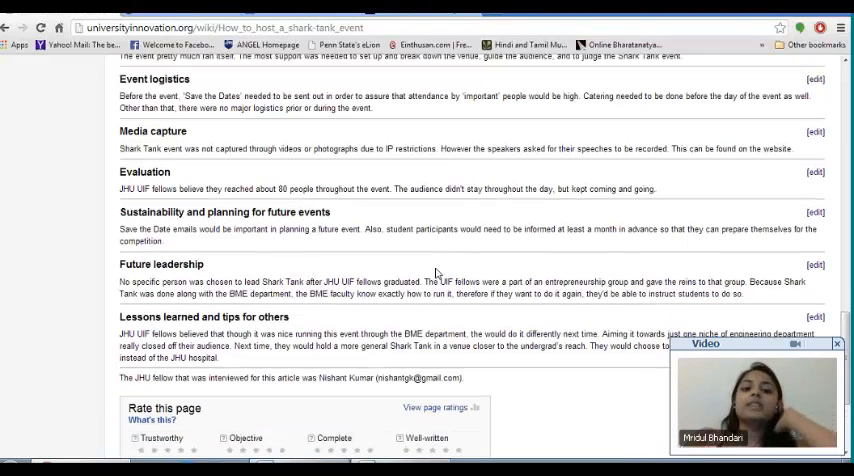
scroll("down", 3)
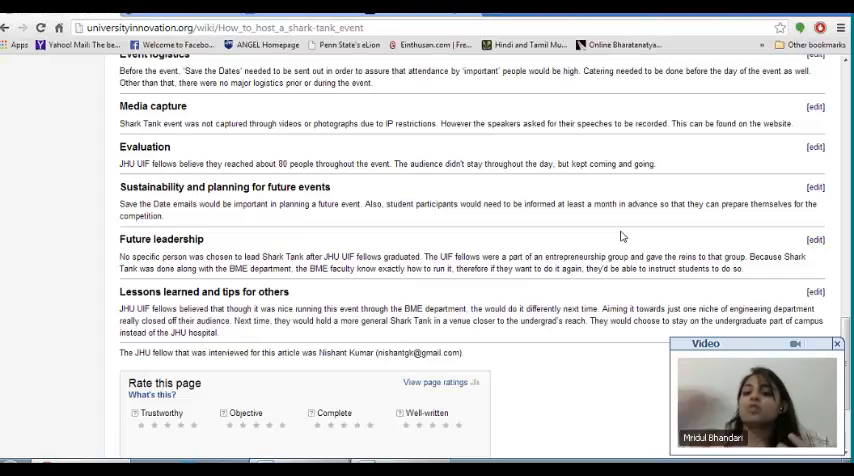
scroll("down", 3)
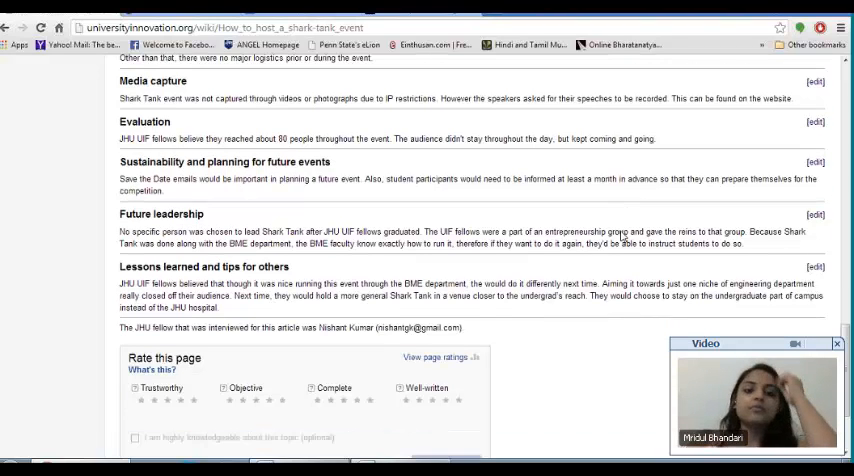